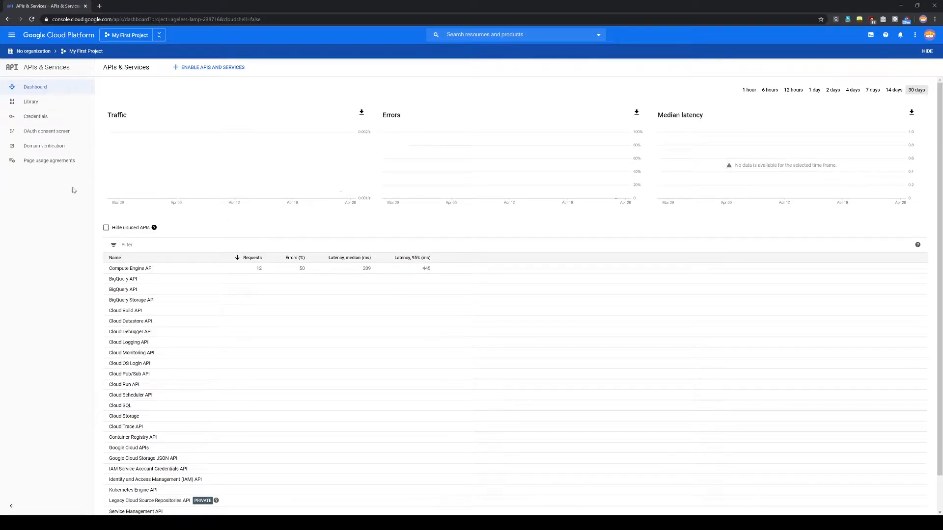
pyautogui.moveTo(870, 34)
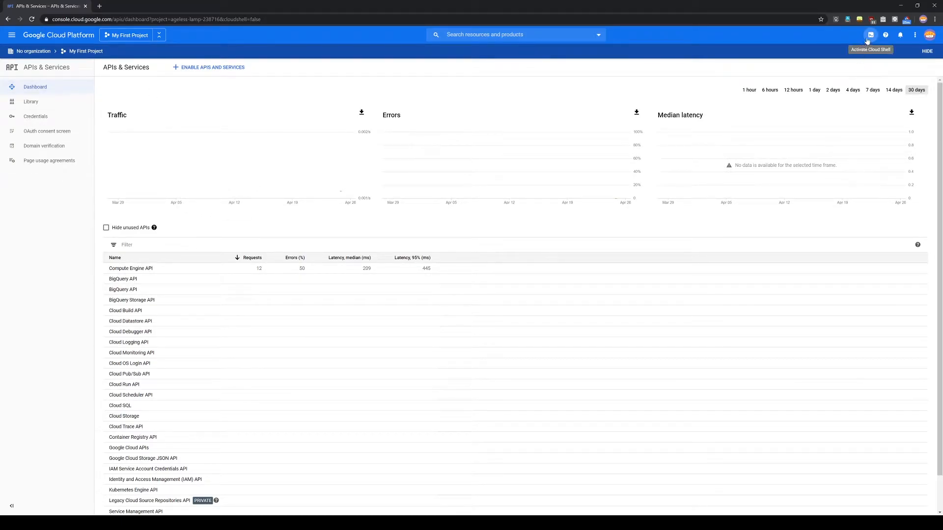
# Activate Cloud Shell from the console toolbar to get a terminal session
pyautogui.click(870, 35)
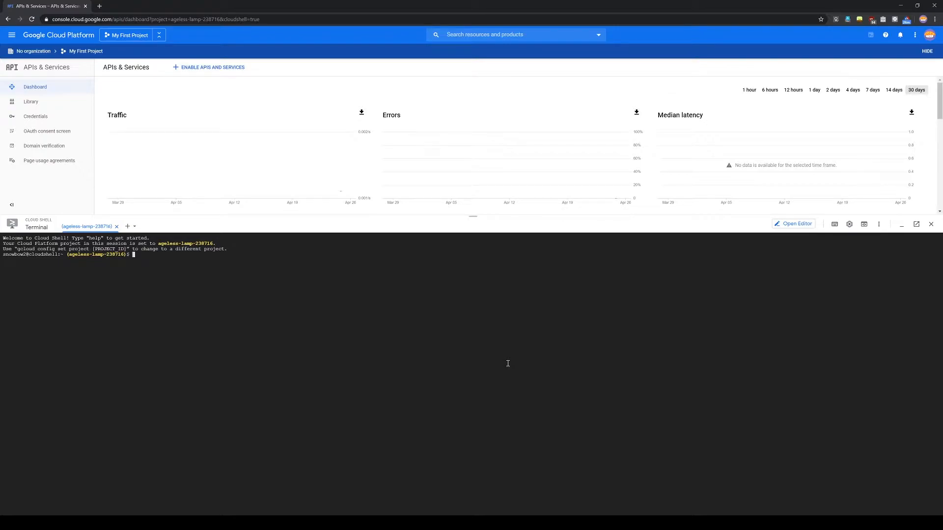
# Run 'sudo pip3 install pipenv', then 'pipenv shell' to enter a new virtualenv
pyautogui.write('sudo pip3')
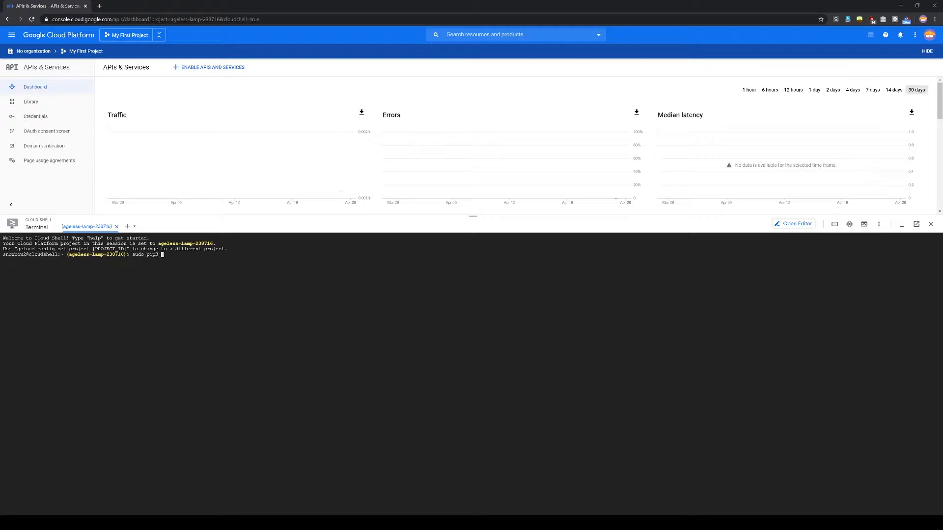
pyautogui.write('install pipenv')
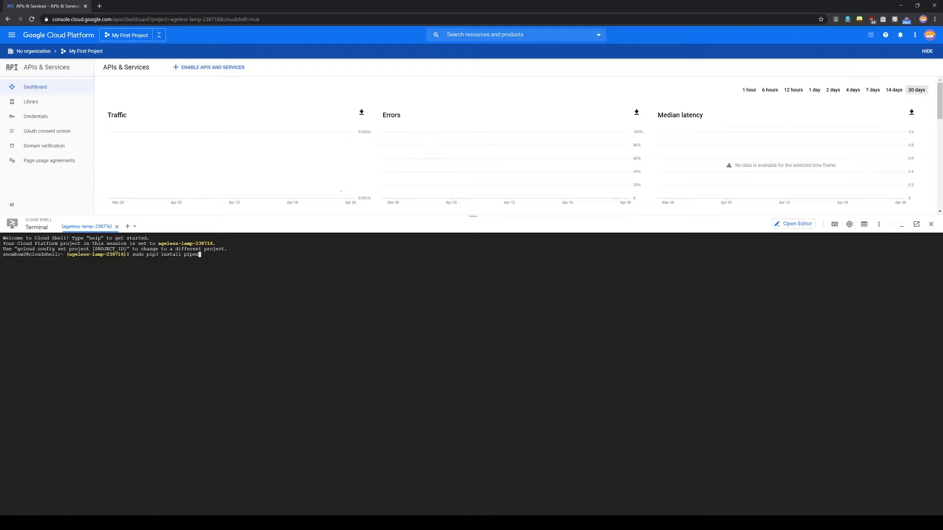
pyautogui.write('v')
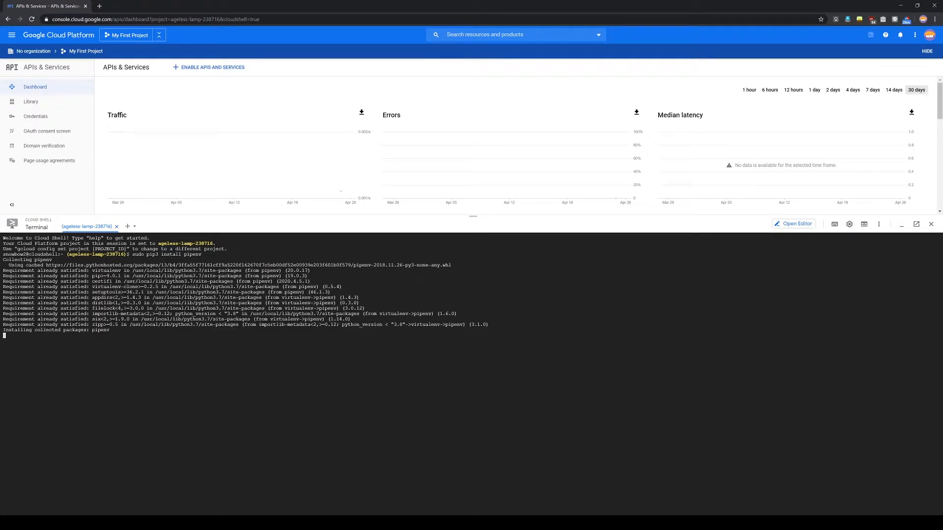
pyautogui.write('pip')
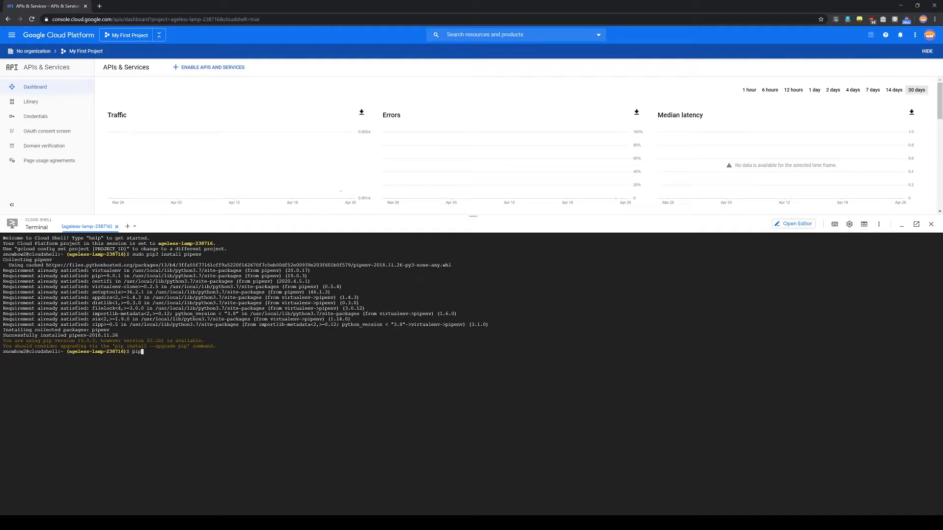
pyautogui.write('env shell')
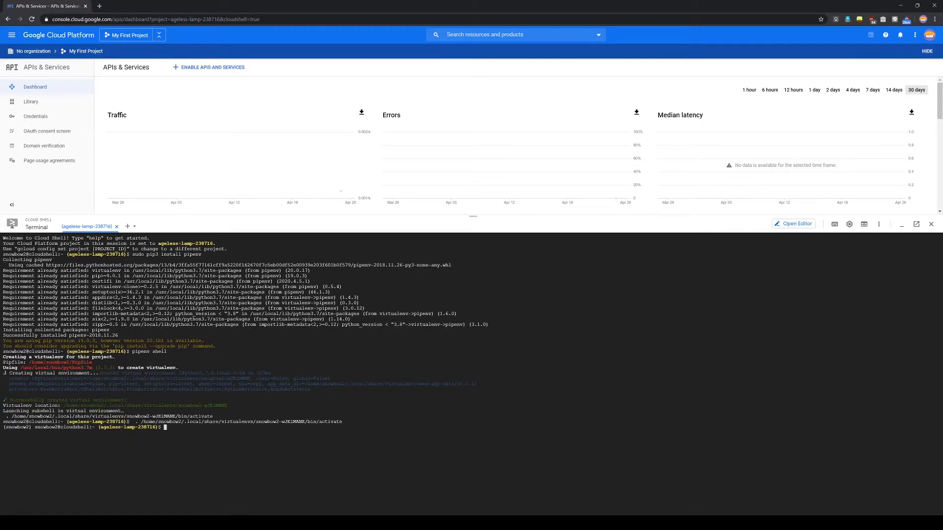
# Run 'pip install jupyterlab' in the virtualenv, clearing the terminal before and after
pyautogui.write('clear')
pyautogui.write('pip instal')
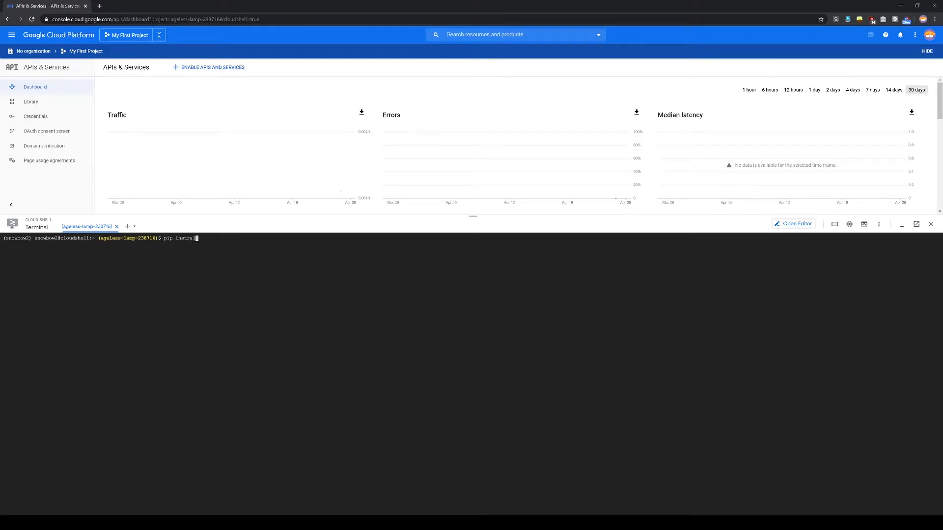
pyautogui.write('jupy')
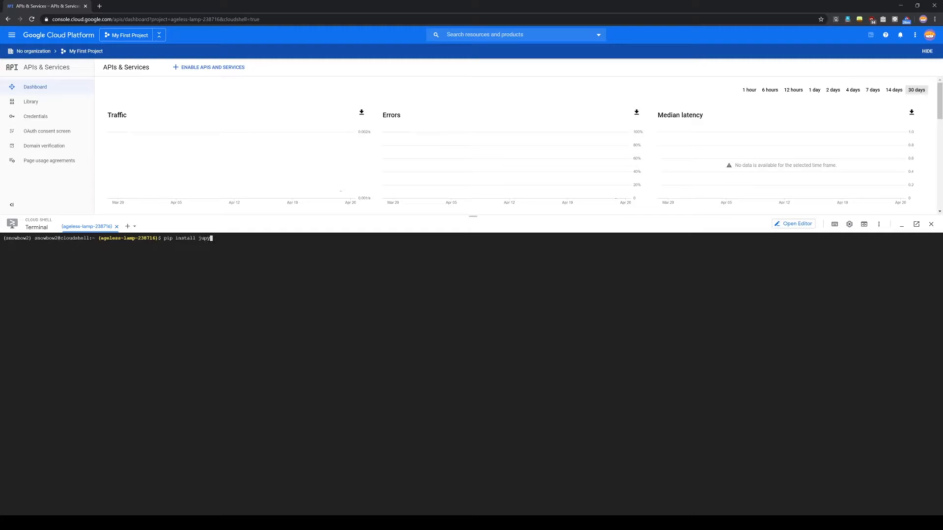
pyautogui.write('terlab')
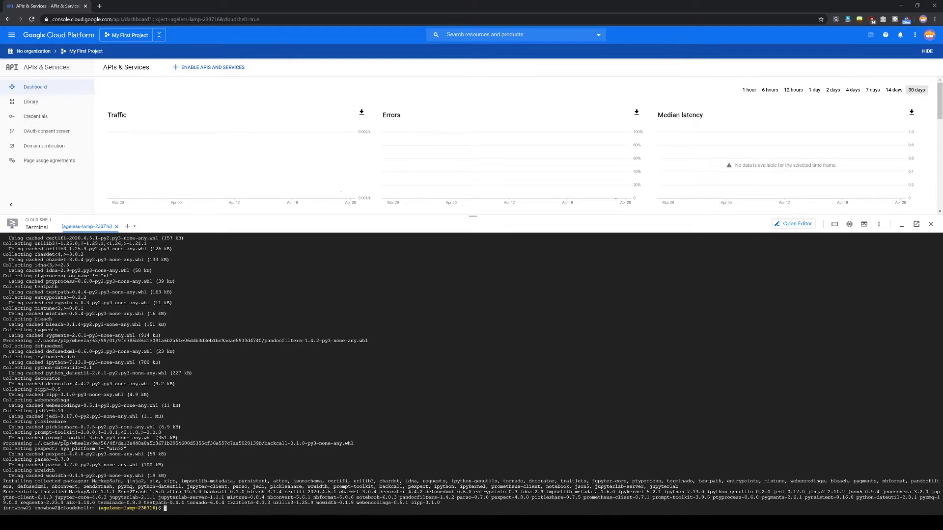
pyautogui.write('clear')
pyautogui.write('jupyter lab ')
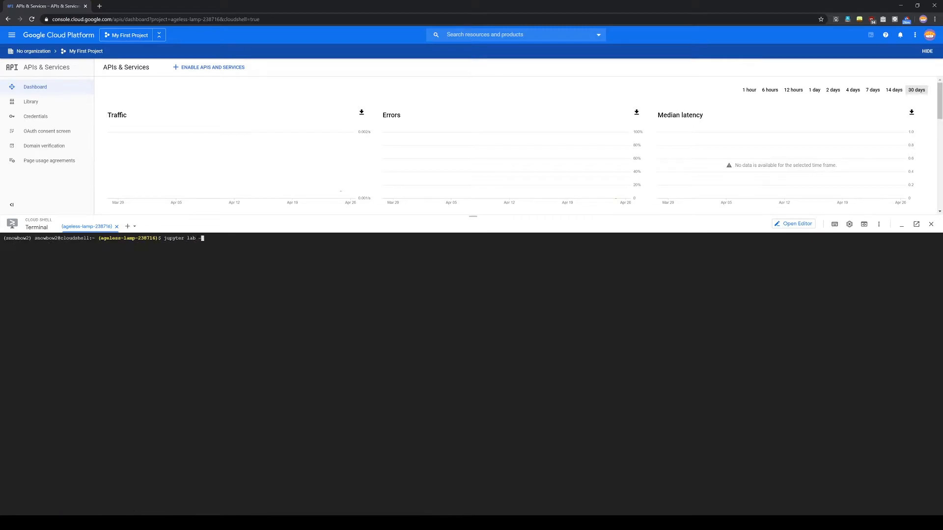
# Run 'jupyter lab --ip:0.0.0.0 --port=8080', which fails with an invalid-argument error
pyautogui.write('--ip:0')
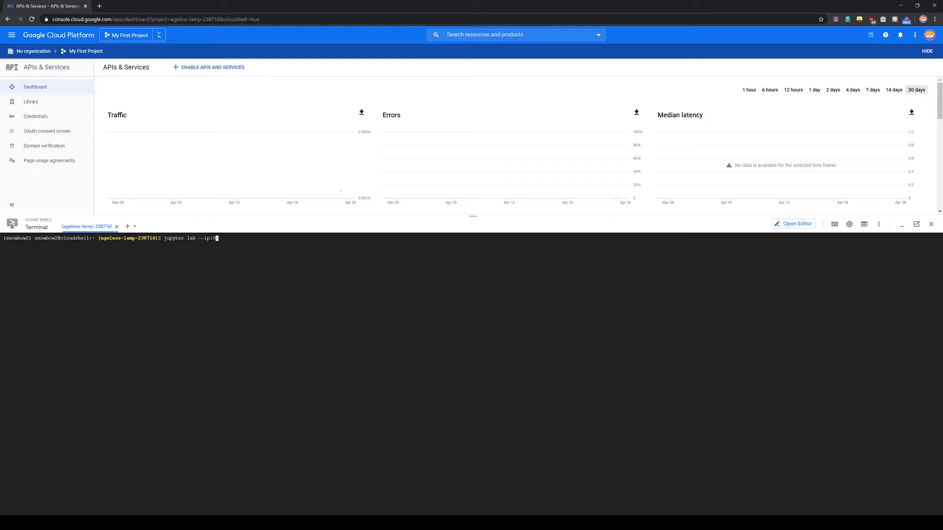
pyautogui.write('.0.0.0')
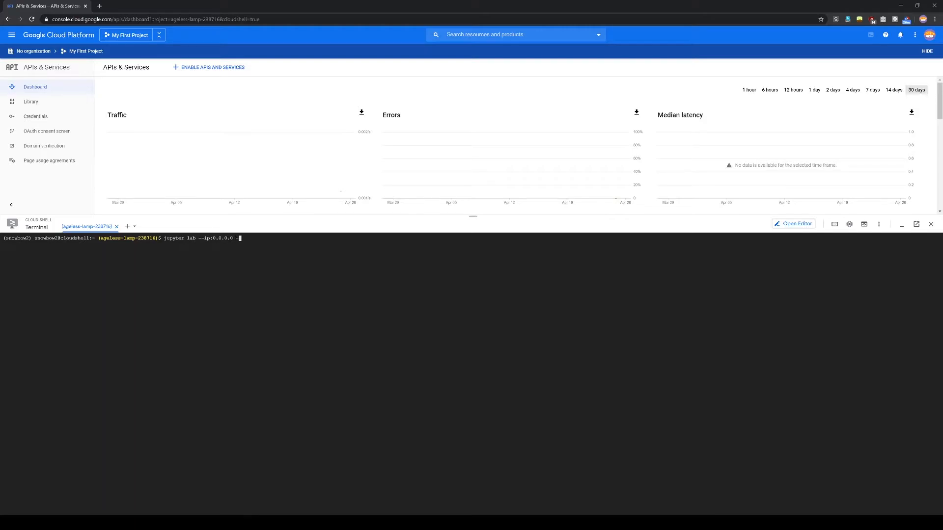
pyautogui.write('--port=')
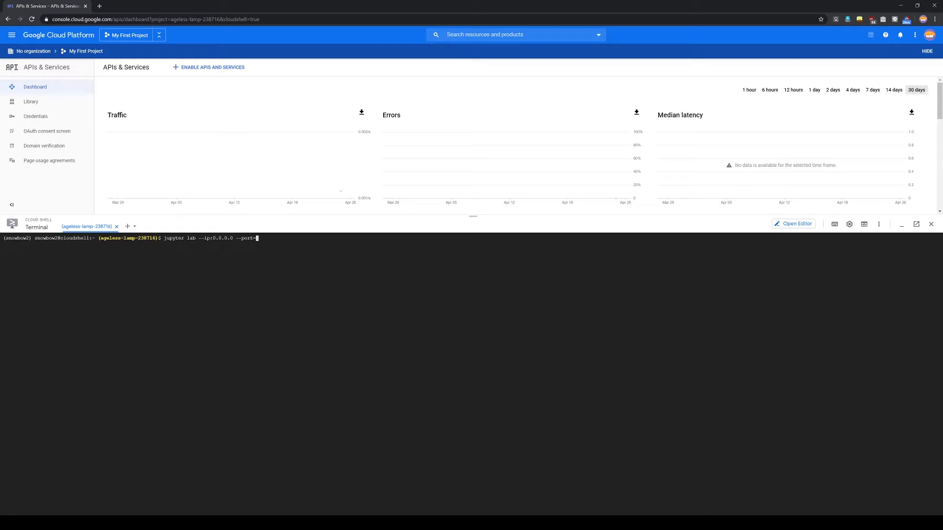
pyautogui.click(863, 224)
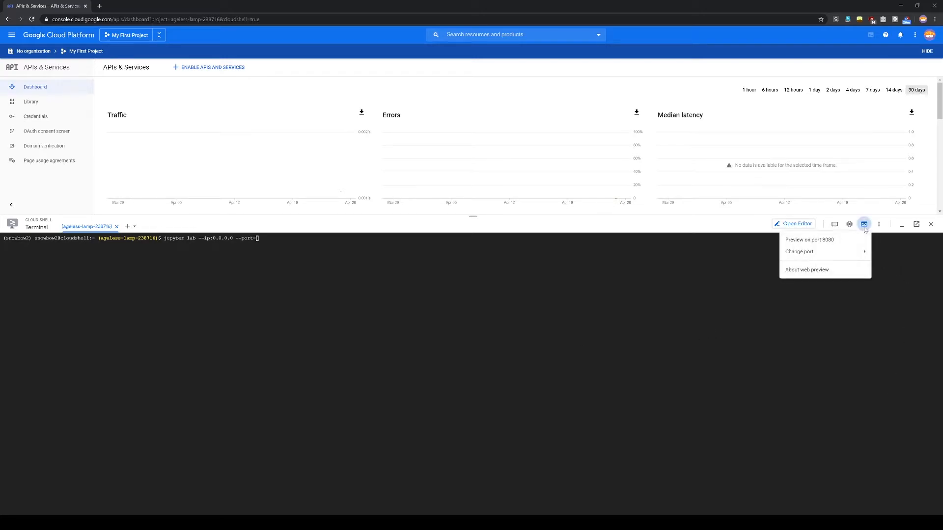
pyautogui.moveTo(808, 240)
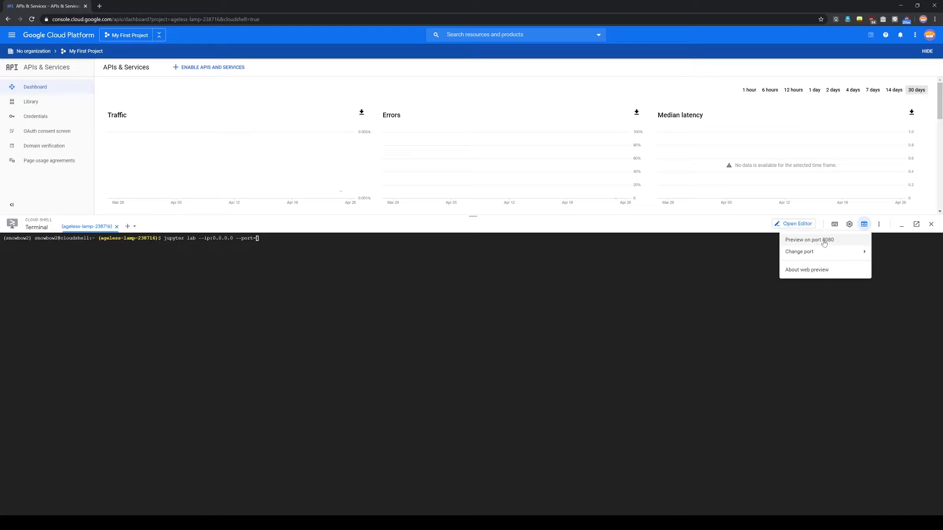
pyautogui.click(500, 269)
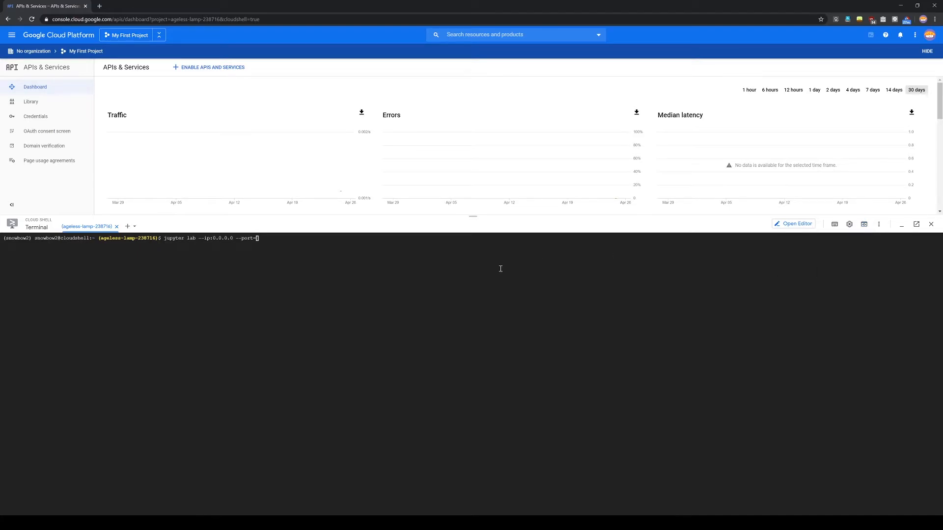
pyautogui.moveTo(462, 274)
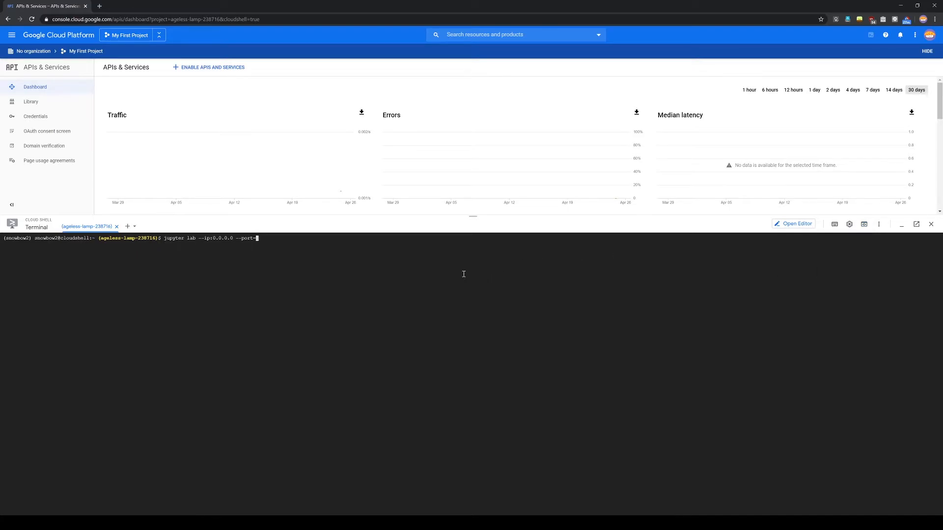
pyautogui.write('8080')
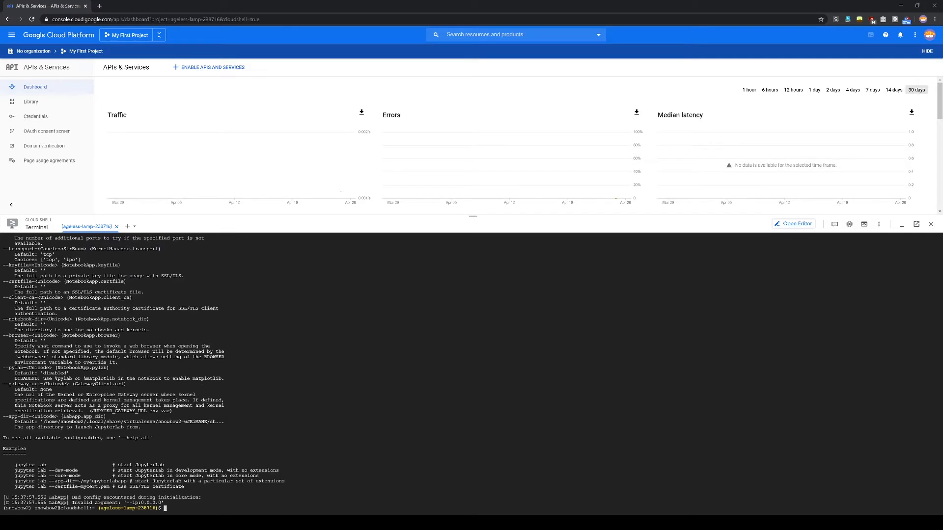
# Run the corrected 'jupyter lab --ip=0.0.0.0 --port=8080' to start the server
pyautogui.write('jupyter lab --ip=0.0.0.0 --port=8080')
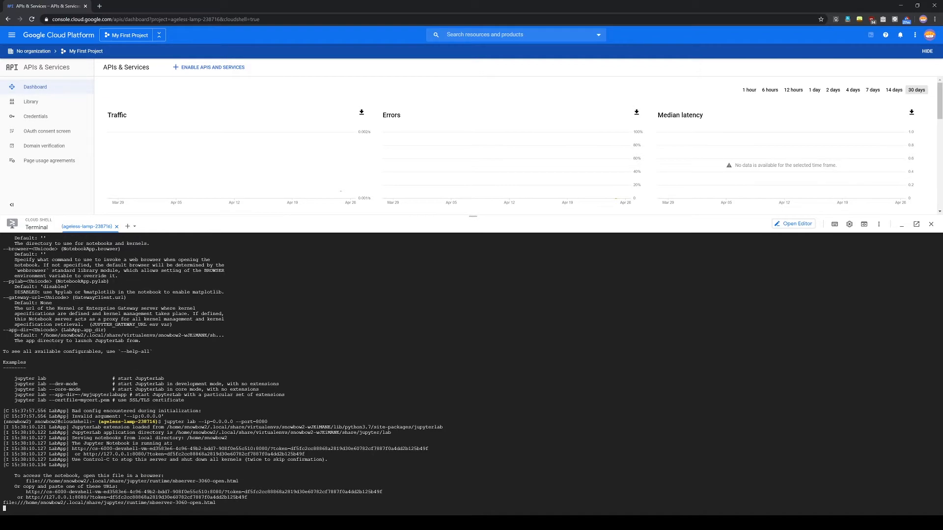
pyautogui.moveTo(428, 124)
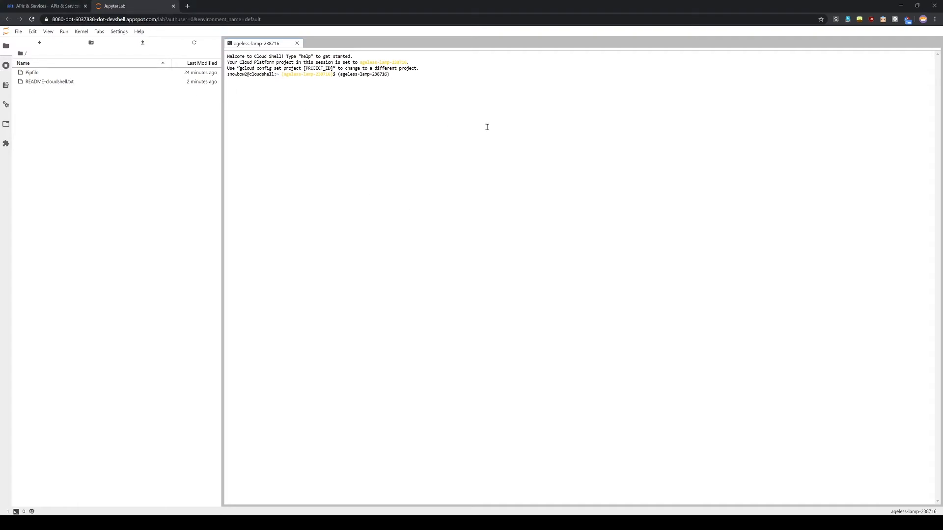
# Run 'git clone' of the GoogleCloudPlatform/training-data-analyst repository in the JupyterLab terminal
pyautogui.write('git clone https://github.com/GoogleCloudPlatform/training-data-analyst.git')
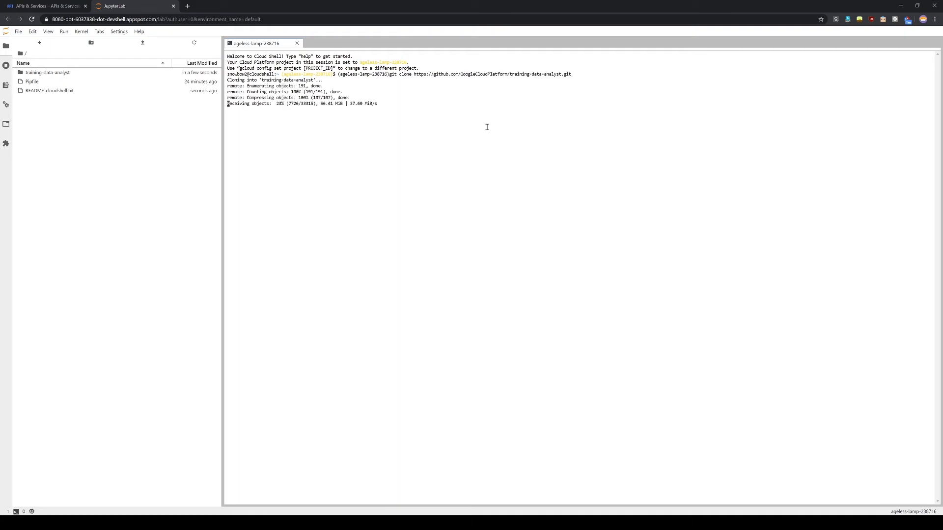
pyautogui.click(18, 31)
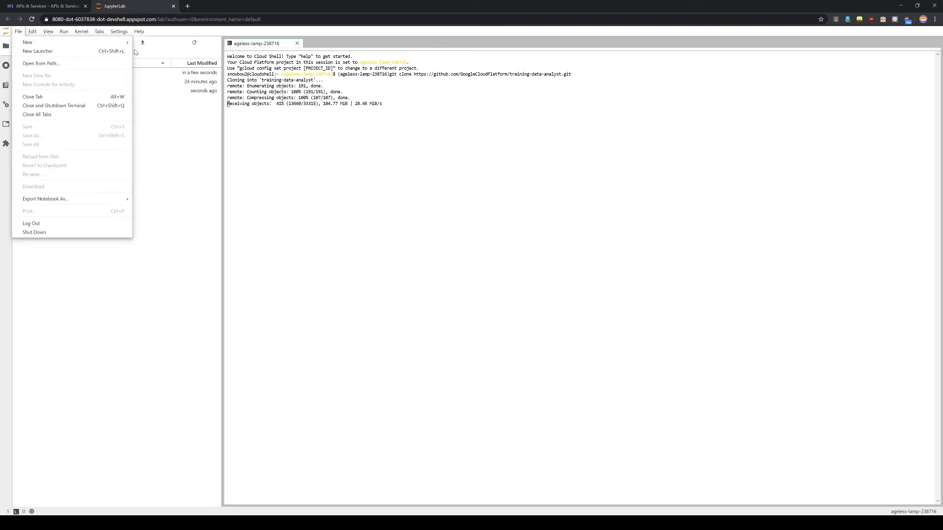
pyautogui.click(152, 53)
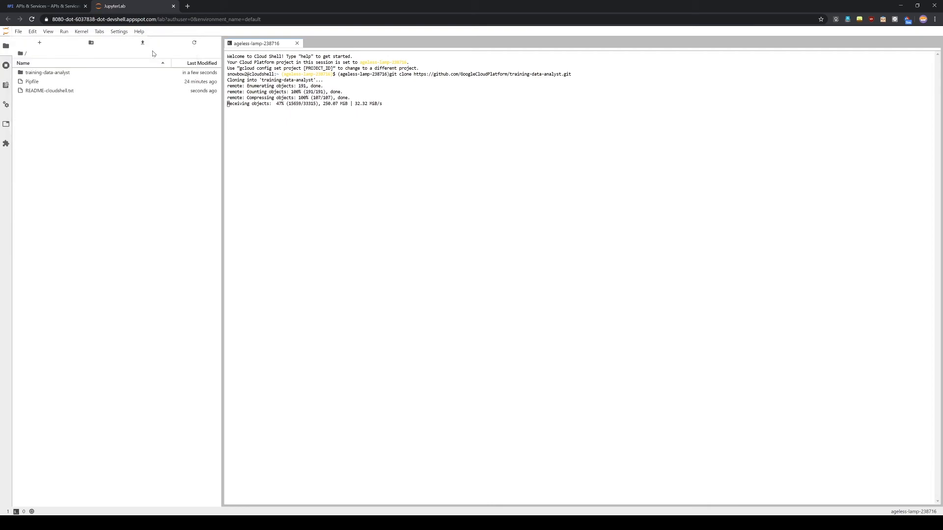